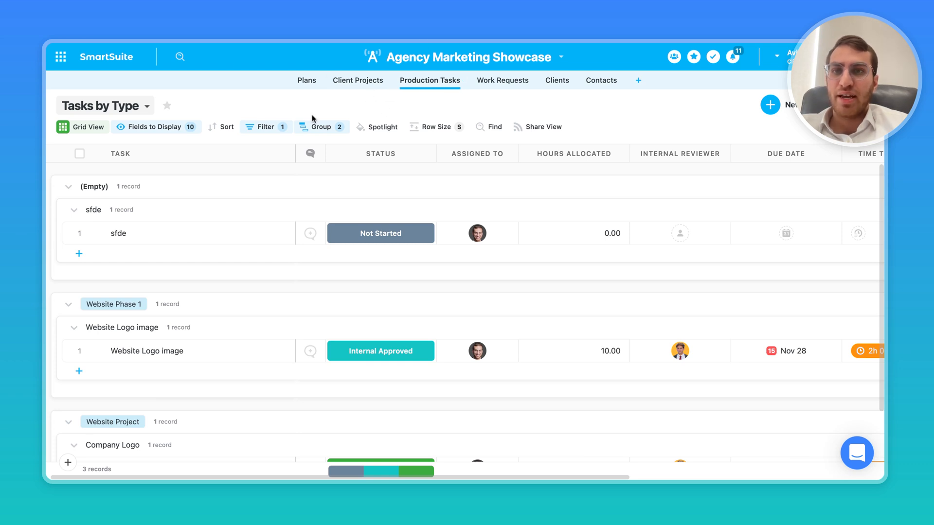
{"action": "mouse_move", "coordinate": [358, 135]}
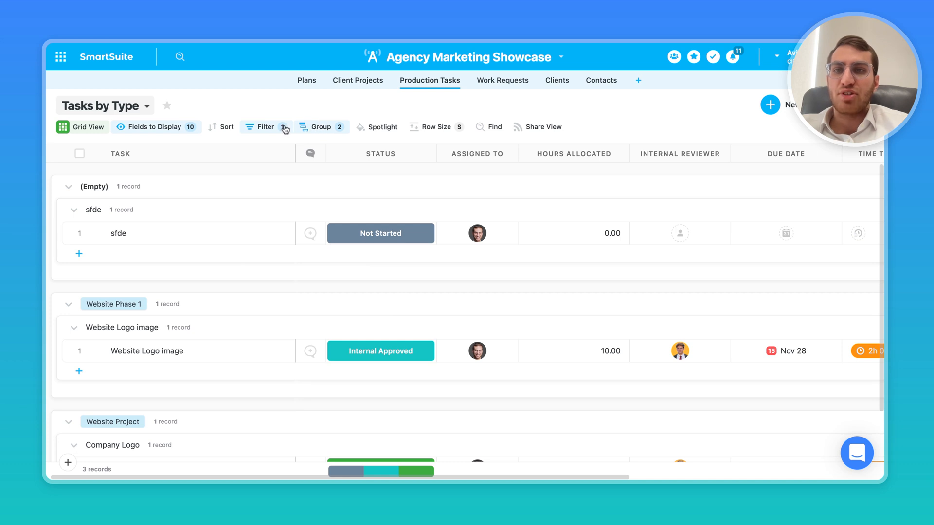
- Clear the task filter to show all 26 tasks and group them by Assigned To
{"action": "left_click", "coordinate": [321, 127]}
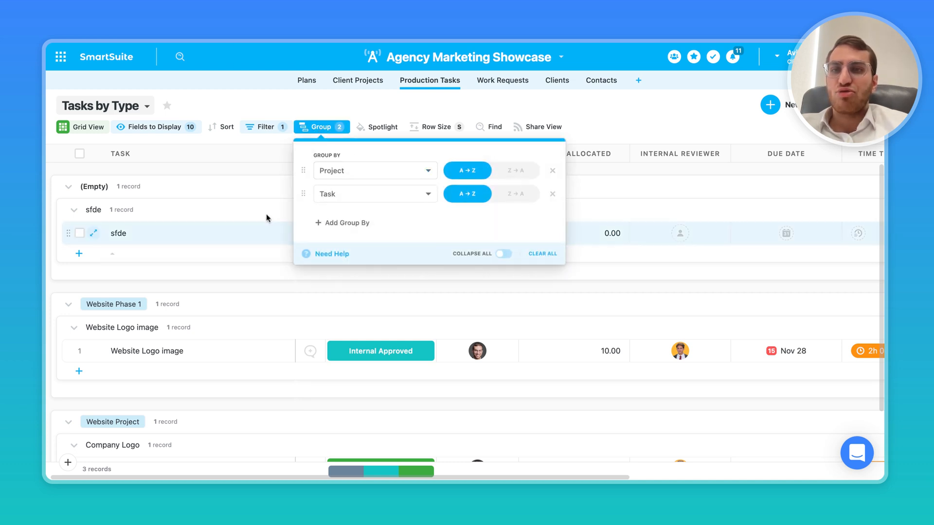
{"action": "left_click", "coordinate": [374, 170]}
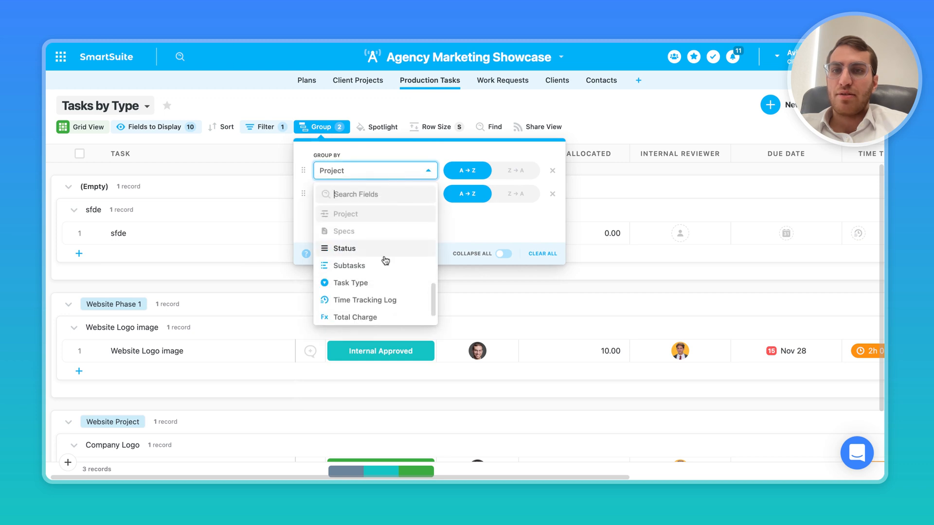
{"action": "mouse_move", "coordinate": [352, 251]}
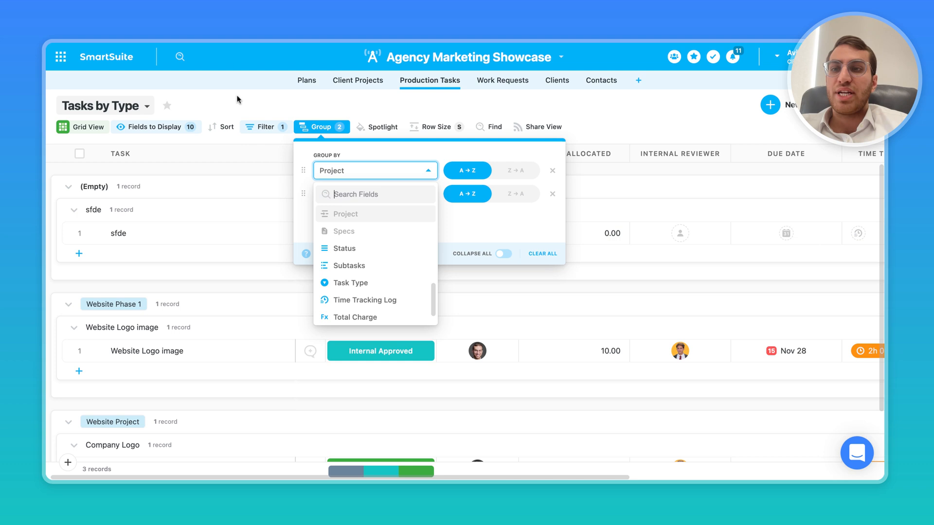
{"action": "mouse_move", "coordinate": [353, 178]}
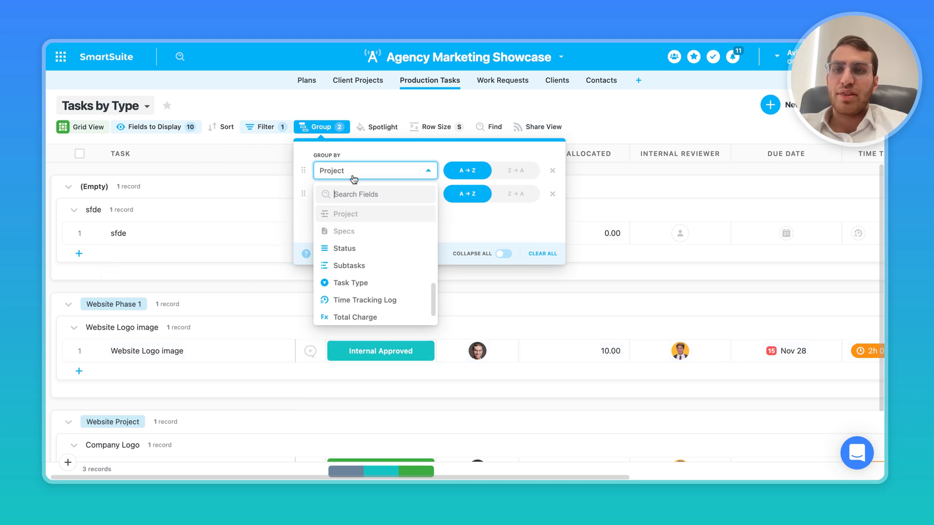
{"action": "mouse_move", "coordinate": [252, 141]}
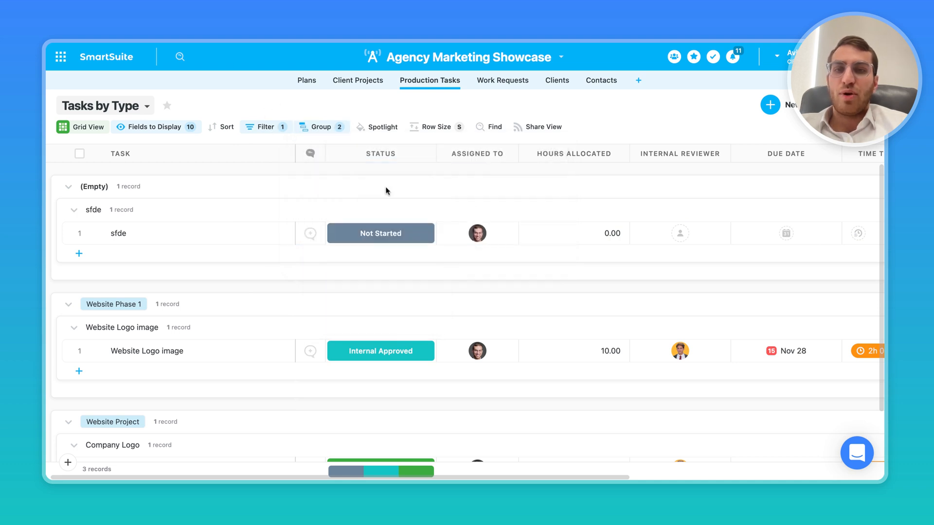
{"action": "left_click", "coordinate": [265, 127]}
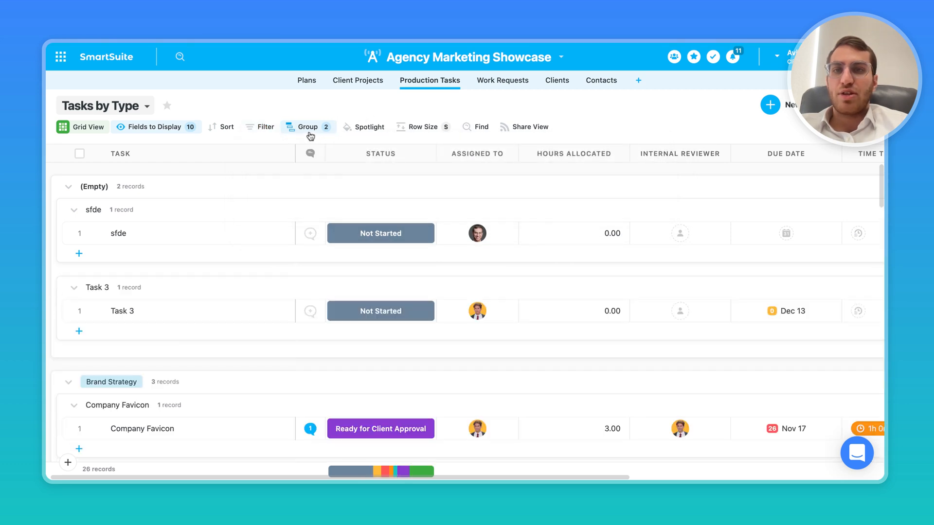
{"action": "left_click", "coordinate": [307, 127]}
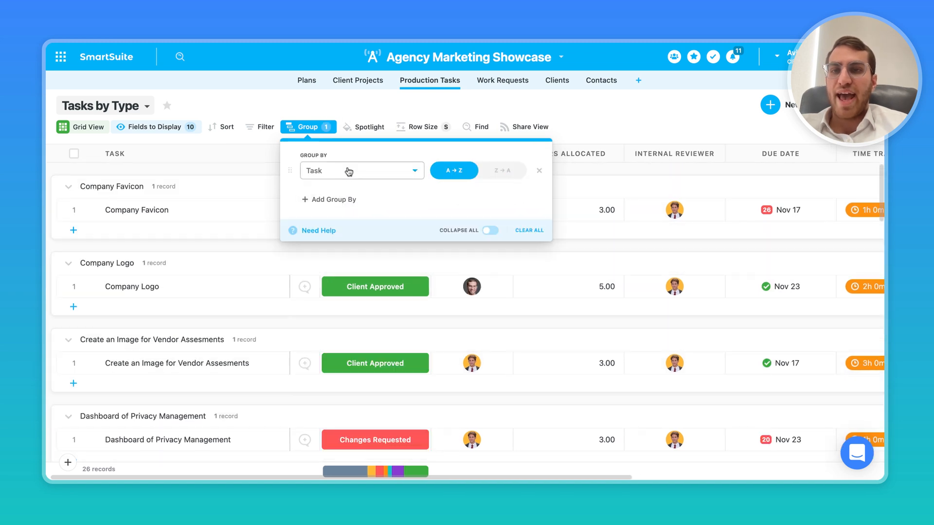
{"action": "left_click", "coordinate": [362, 170]}
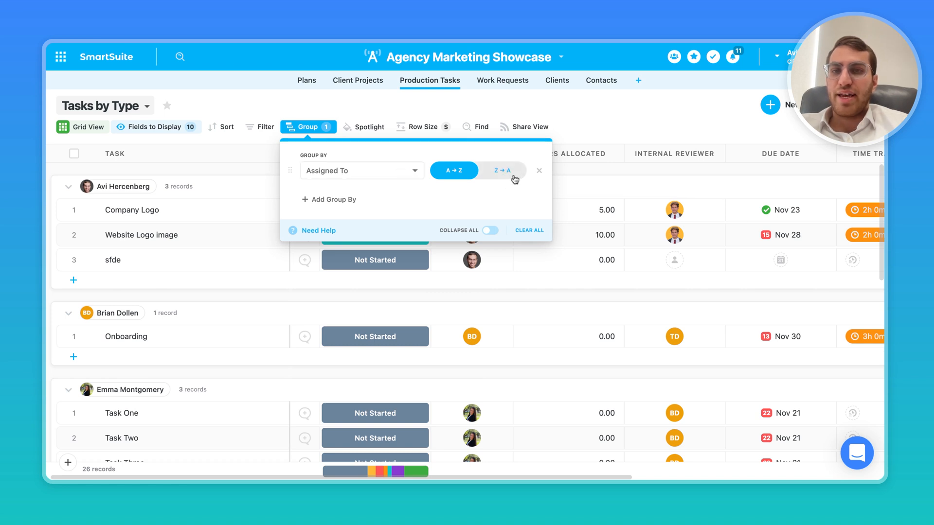
{"action": "mouse_move", "coordinate": [330, 174]}
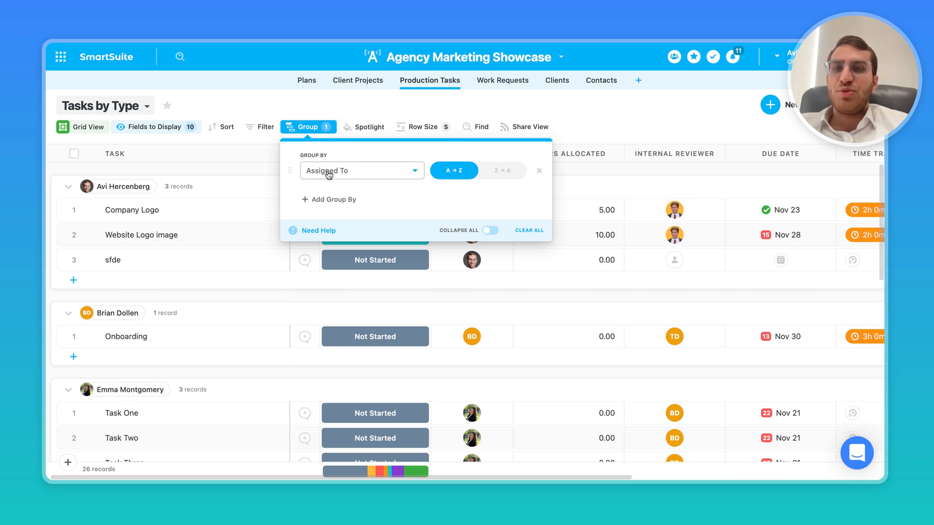
{"action": "mouse_move", "coordinate": [318, 177]}
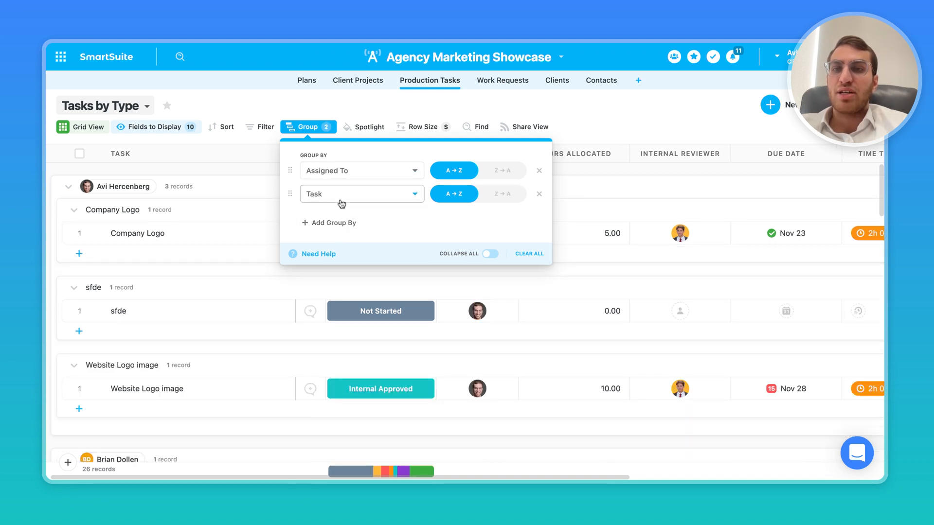
- Switch the second grouping level from Task to Client and scroll through the resulting groups
{"action": "left_click", "coordinate": [362, 194]}
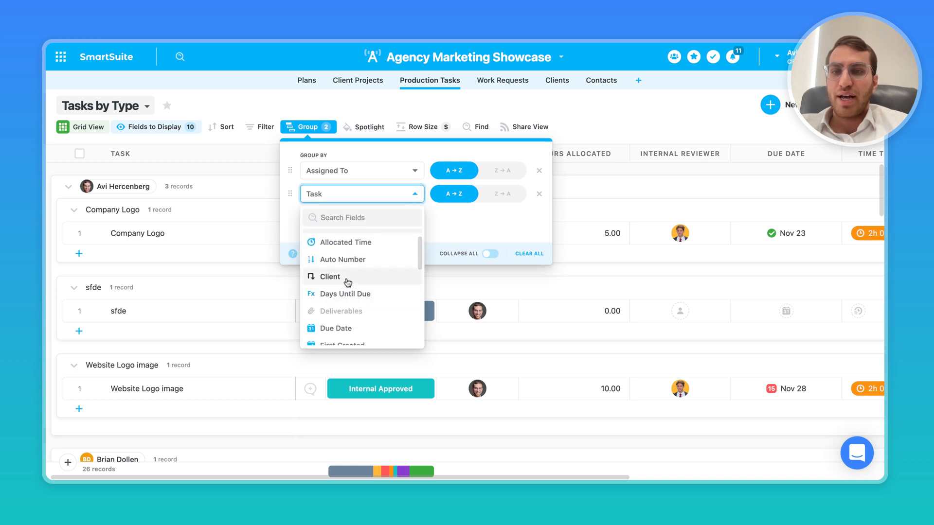
{"action": "left_click", "coordinate": [331, 277]}
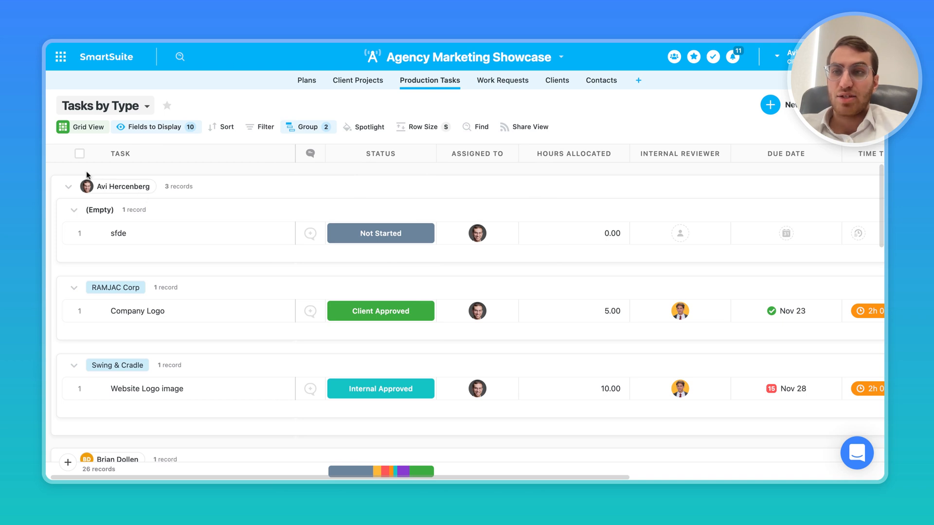
{"action": "mouse_move", "coordinate": [98, 204]}
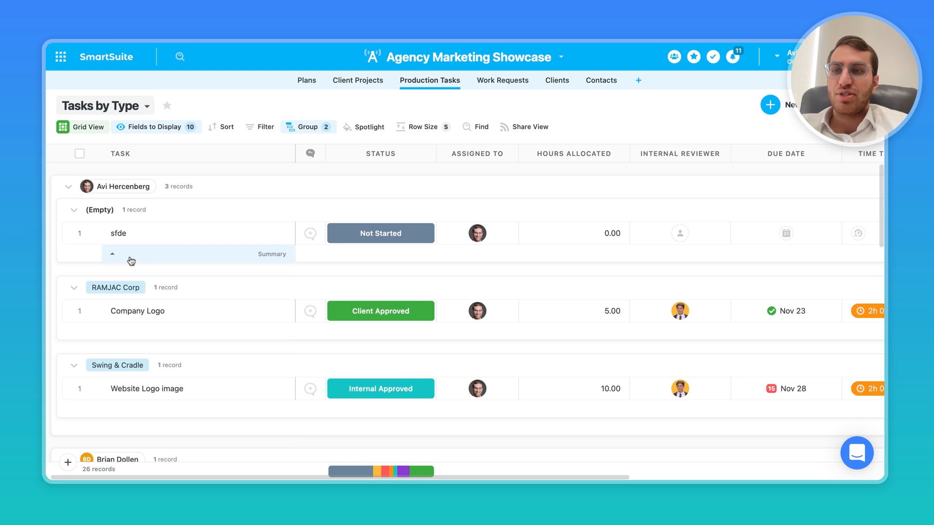
{"action": "scroll", "scroll_direction": "down", "scroll_amount": 3}
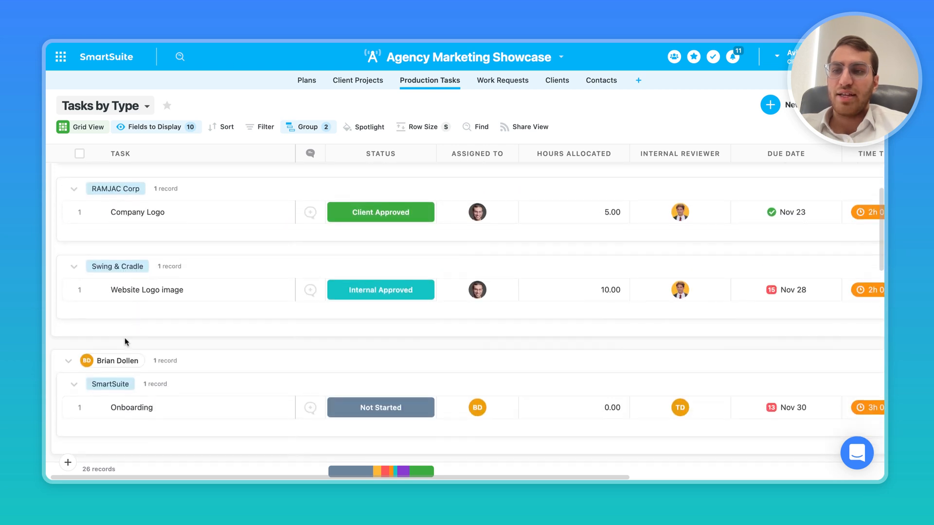
{"action": "scroll", "scroll_direction": "down", "scroll_amount": 3}
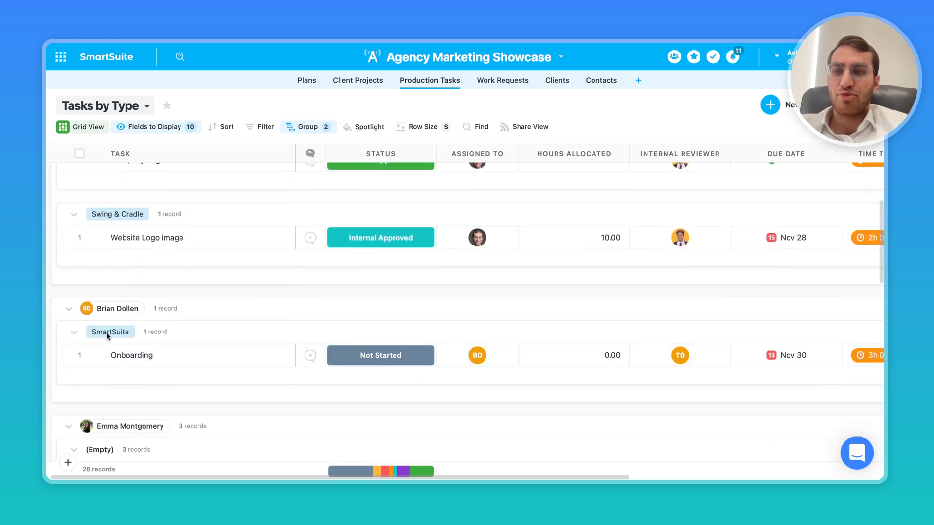
{"action": "scroll", "scroll_direction": "down", "scroll_amount": 3}
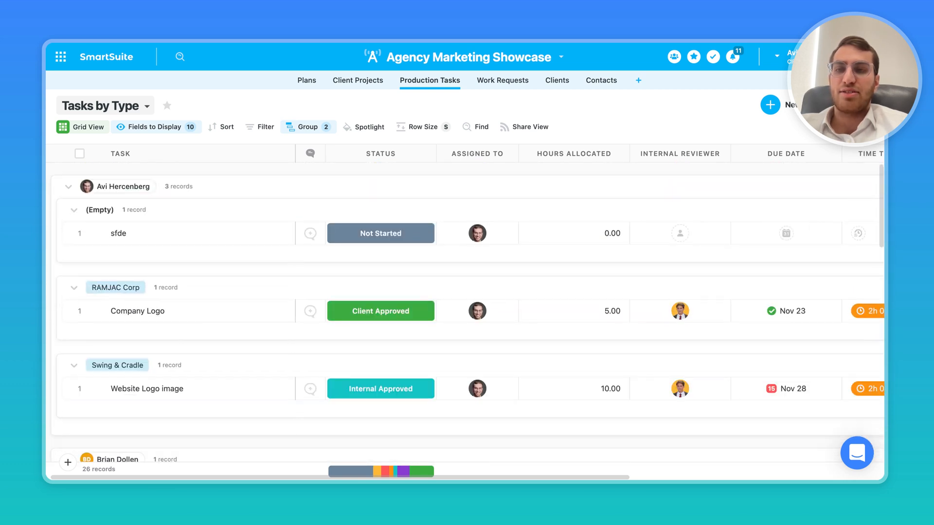
- Fold the first assignee's (Empty) client subgroup and the entire second assignee group
{"action": "left_click", "coordinate": [68, 187]}
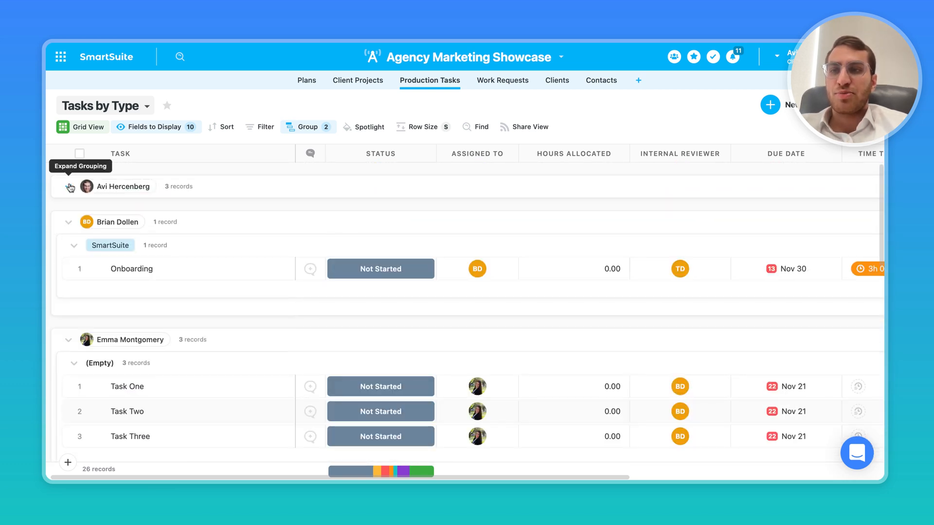
{"action": "left_click", "coordinate": [68, 187]}
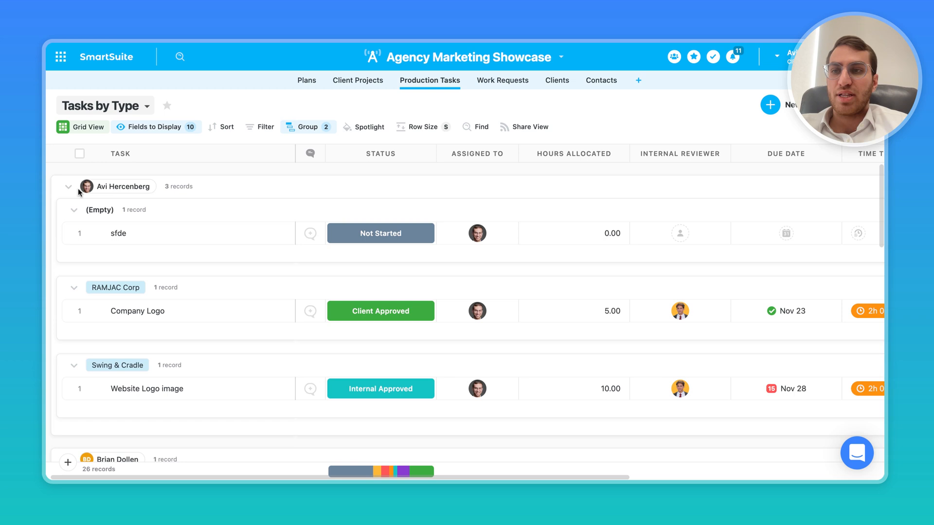
{"action": "left_click", "coordinate": [68, 187]}
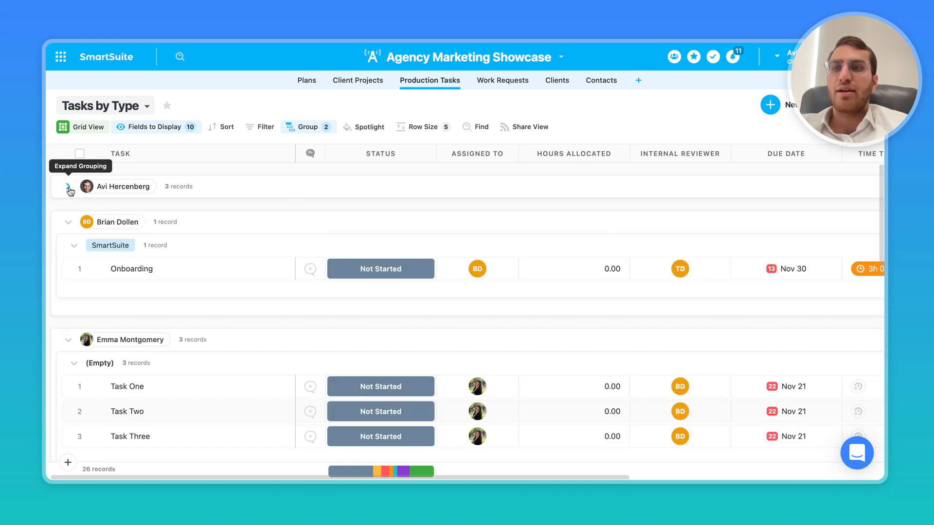
{"action": "left_click", "coordinate": [67, 188]}
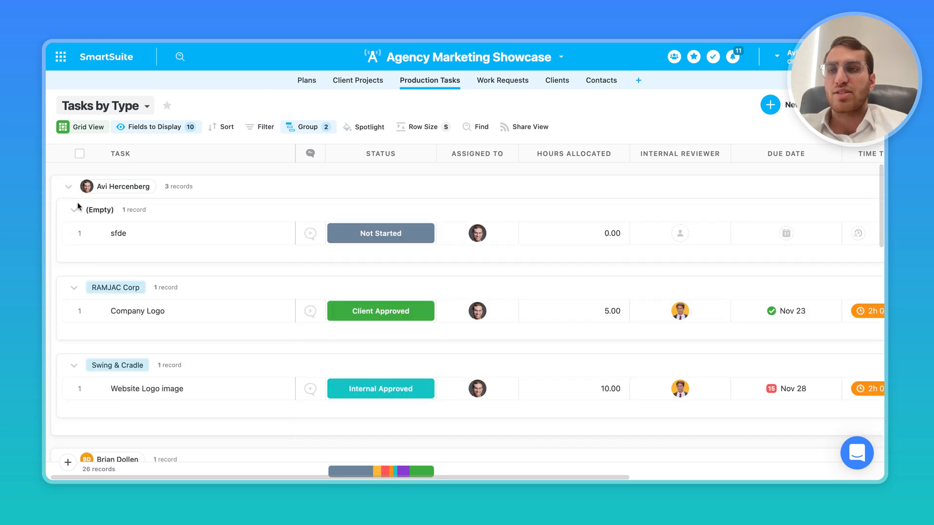
{"action": "left_click", "coordinate": [73, 211]}
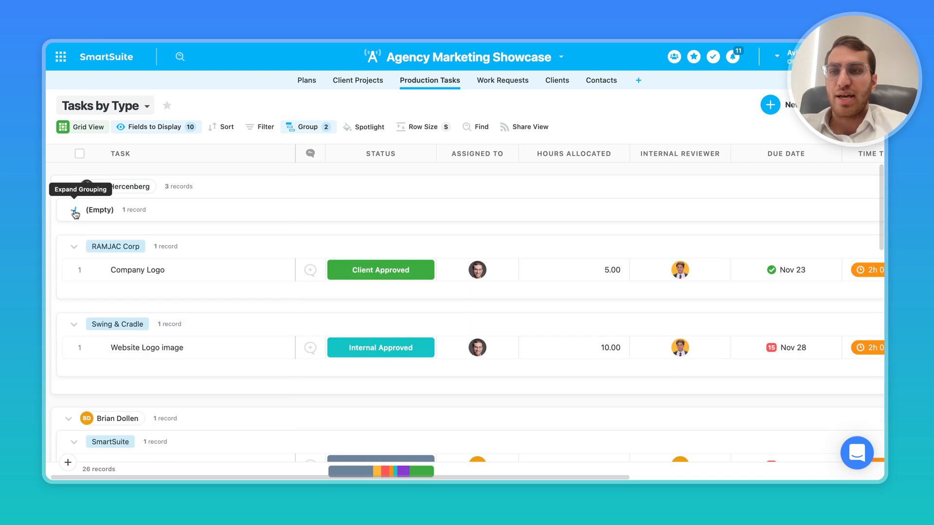
{"action": "left_click", "coordinate": [74, 211]}
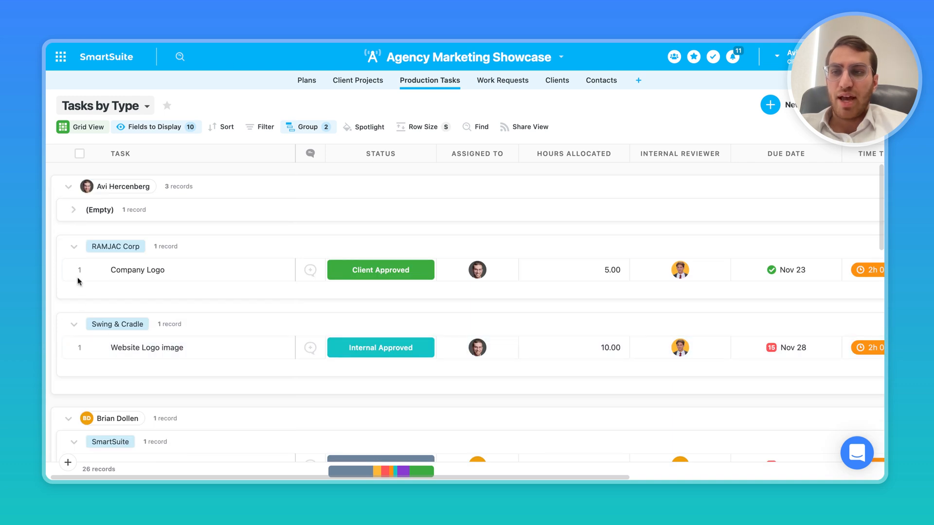
{"action": "left_click", "coordinate": [73, 246]}
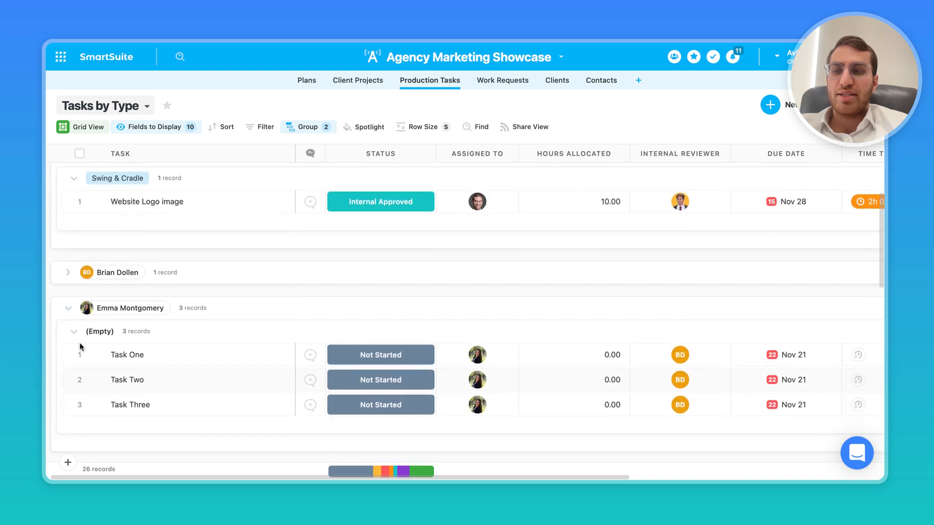
{"action": "left_click", "coordinate": [308, 127]}
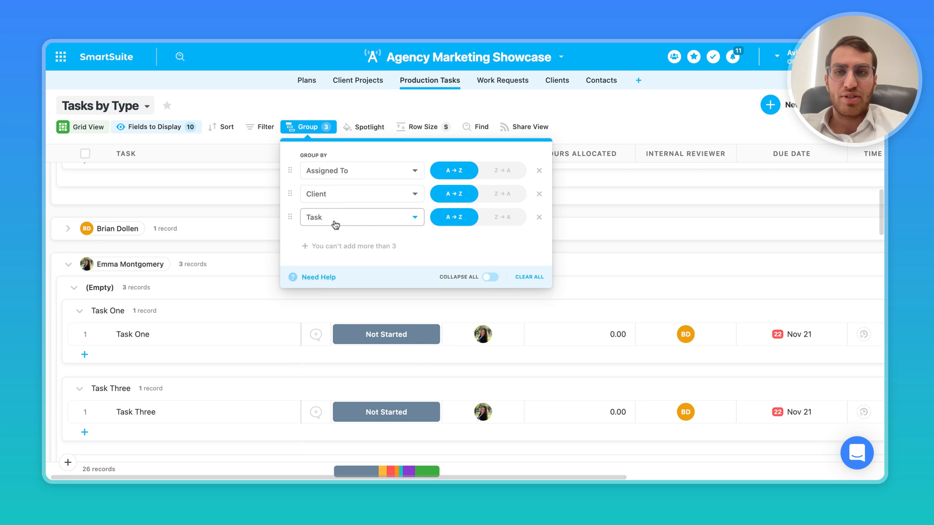
- Make Due Date the third grouping, sorted 9→1, and move Client above Assigned To
{"action": "left_click", "coordinate": [362, 217]}
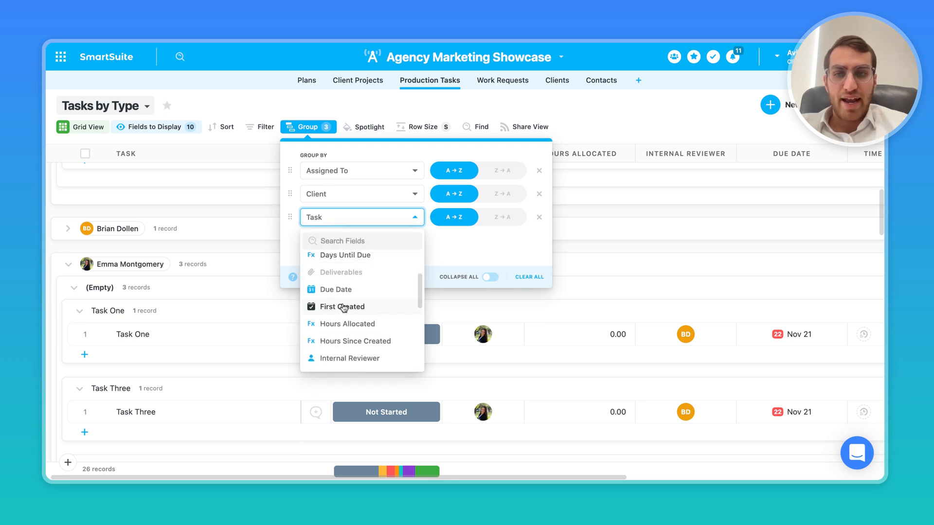
{"action": "left_click", "coordinate": [334, 289]}
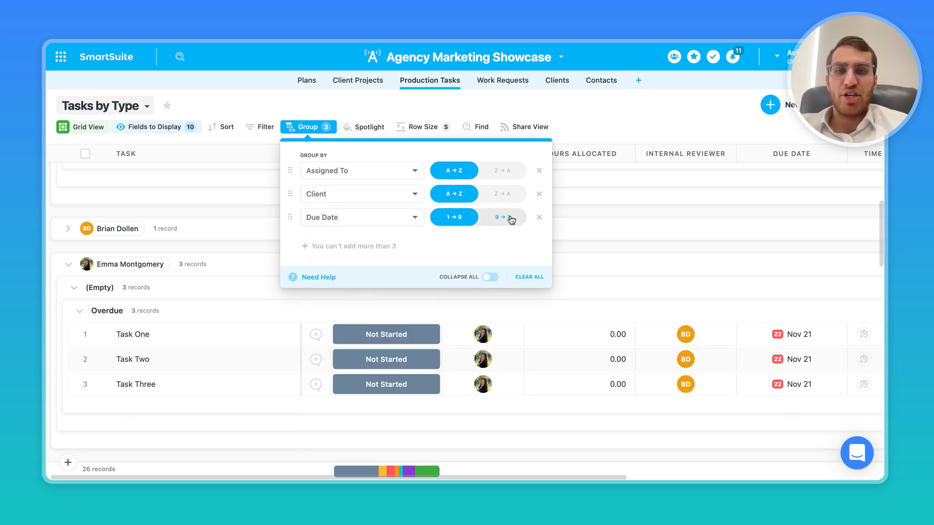
{"action": "left_click", "coordinate": [502, 217]}
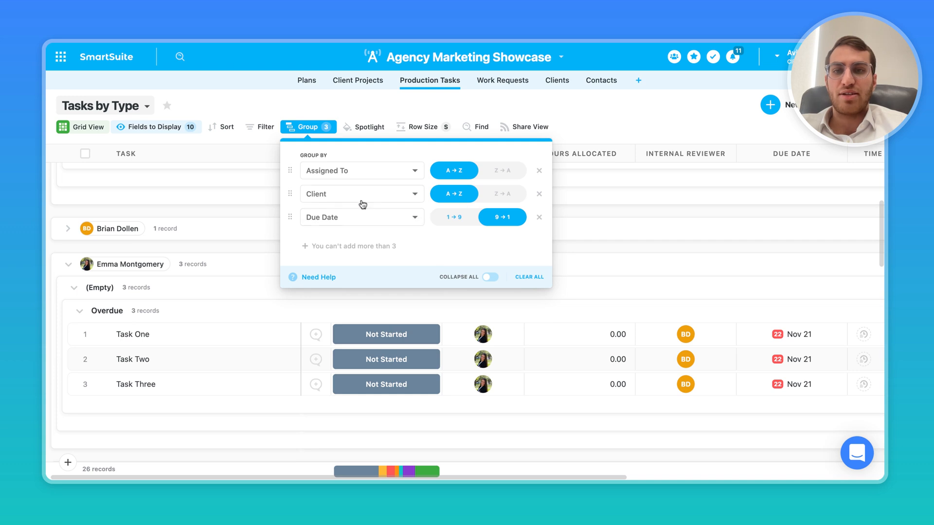
{"action": "mouse_move", "coordinate": [292, 195]}
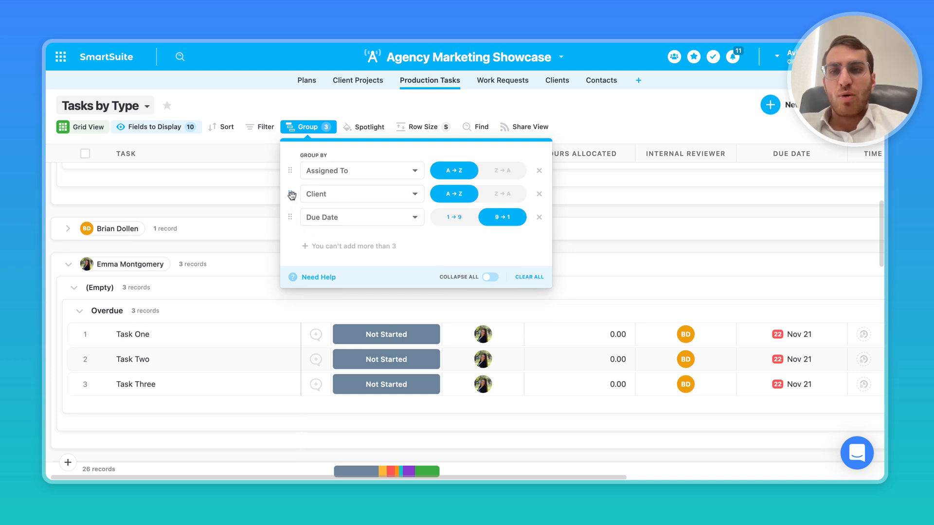
{"action": "left_click_drag", "start_coordinate": [291, 171], "coordinate": [291, 194]}
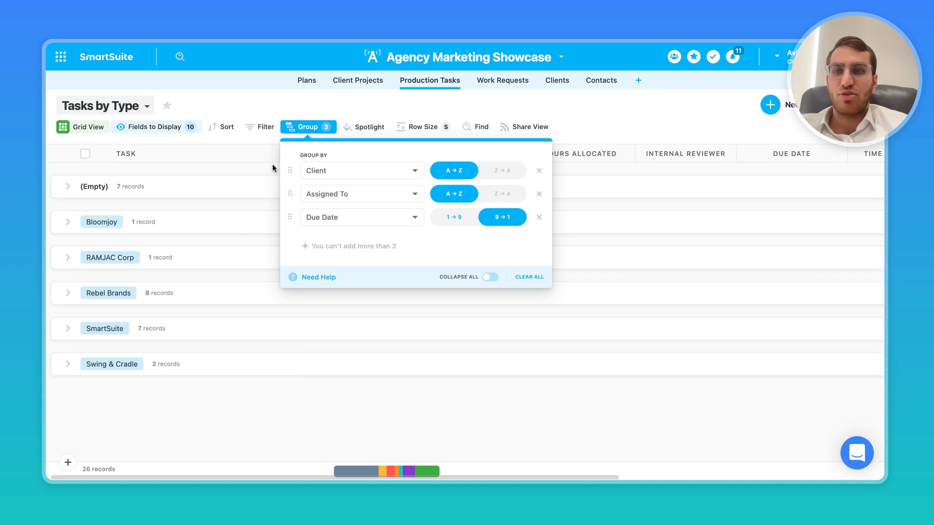
{"action": "mouse_move", "coordinate": [251, 229]}
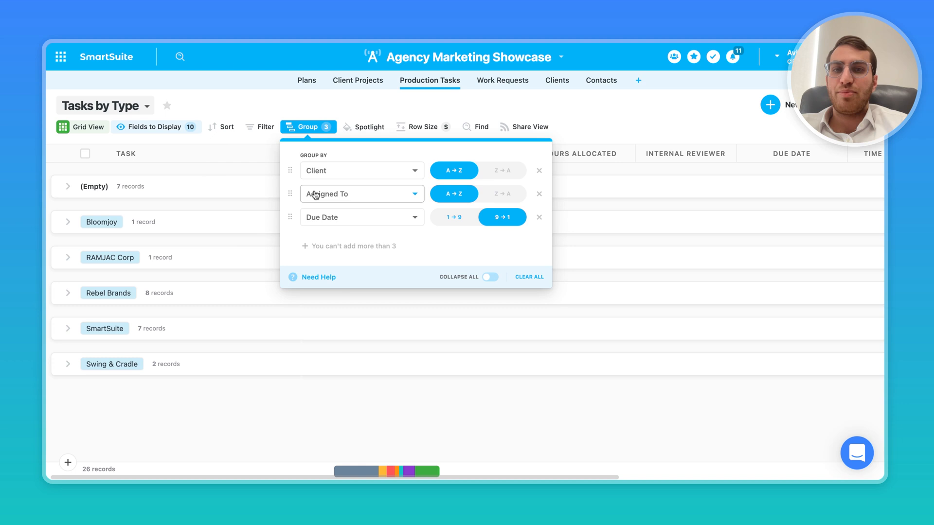
- Remove the Due Date grouping and expand the (Empty) client group to check assignees
{"action": "left_click", "coordinate": [539, 217]}
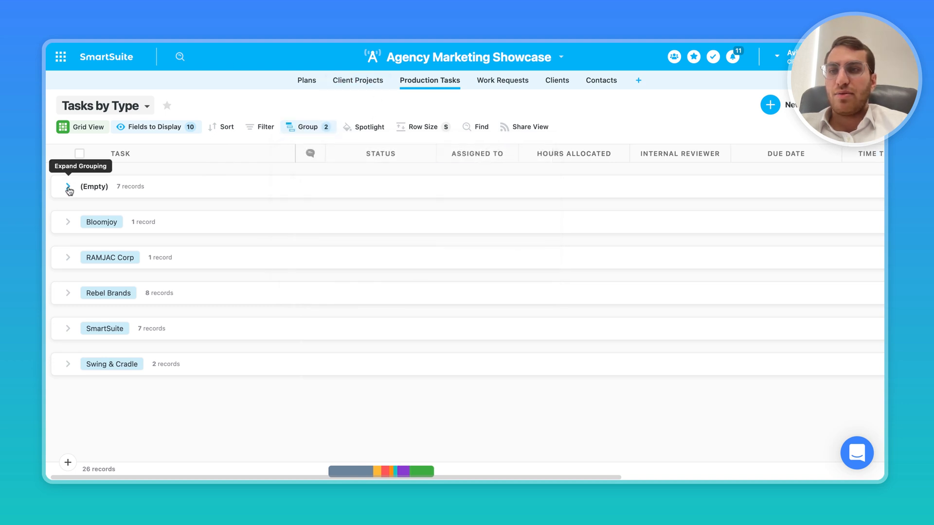
{"action": "left_click", "coordinate": [68, 188]}
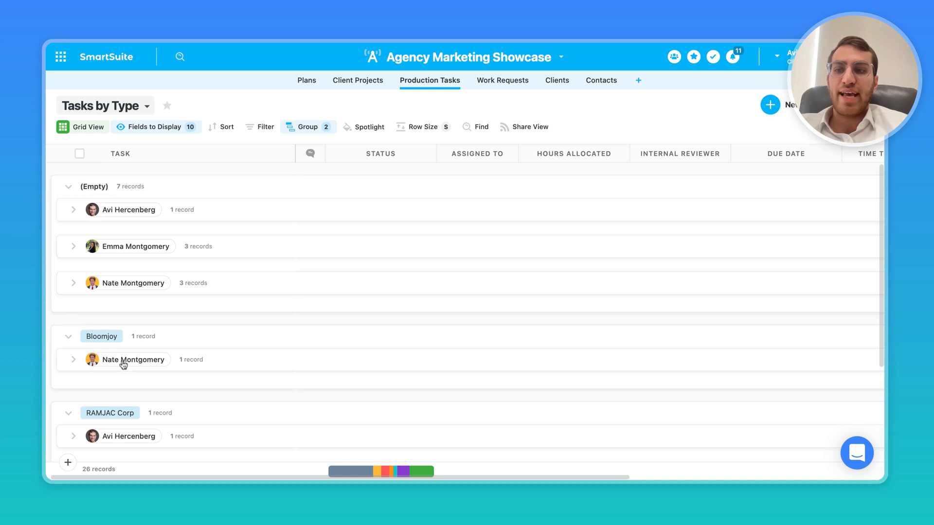
{"action": "left_click", "coordinate": [308, 127]}
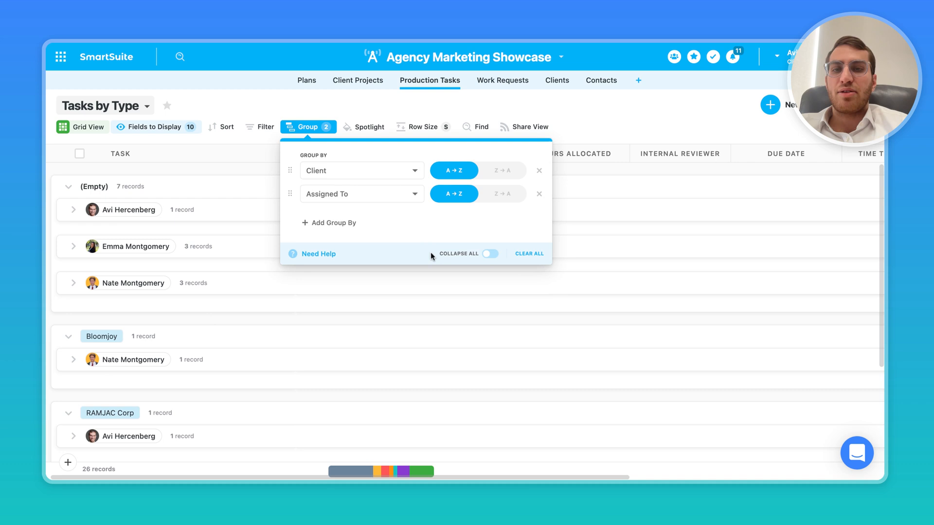
- Enable Collapse All grouping, then verify by expanding and collapsing the RAMJAC Corp group
{"action": "left_click", "coordinate": [490, 254]}
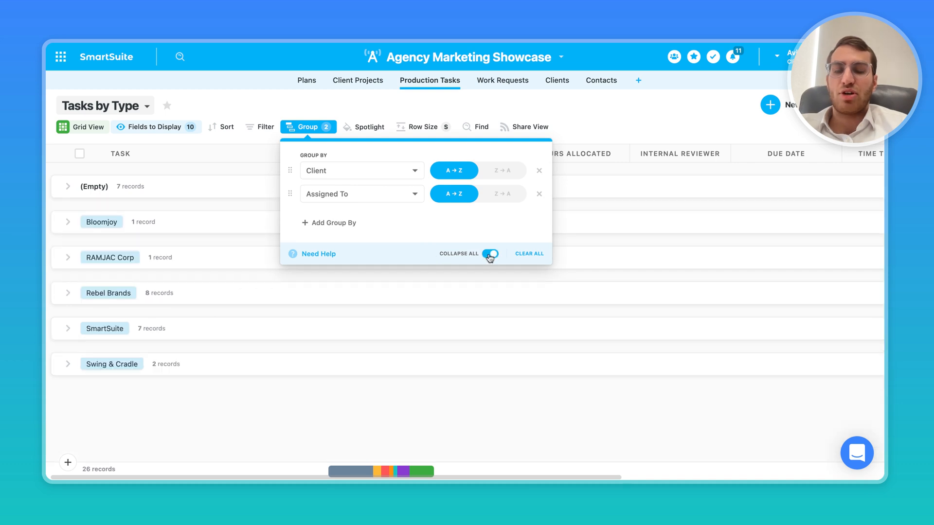
{"action": "left_click", "coordinate": [489, 253]}
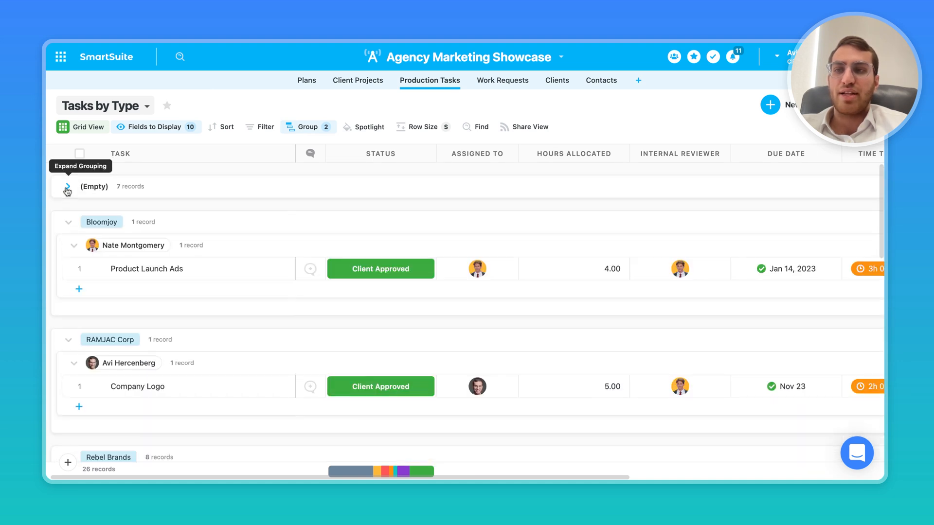
{"action": "left_click", "coordinate": [307, 127]}
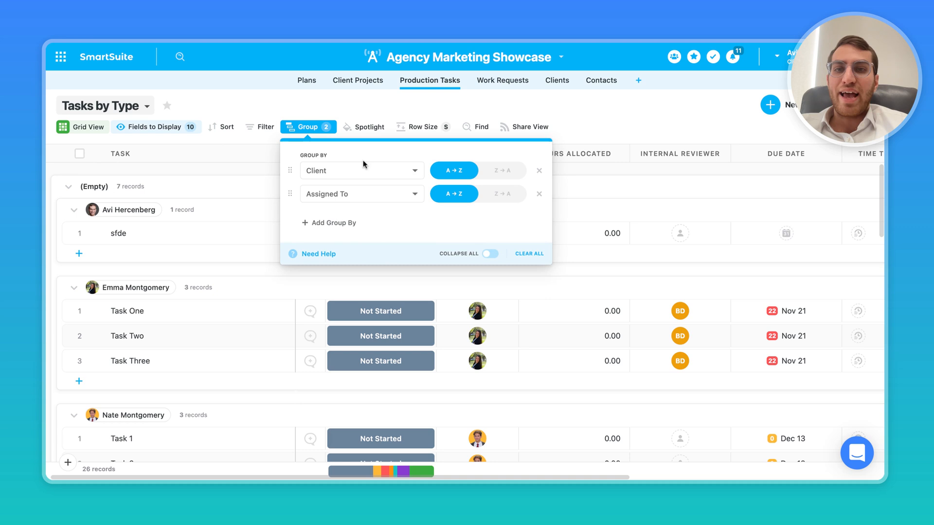
{"action": "left_click", "coordinate": [489, 254]}
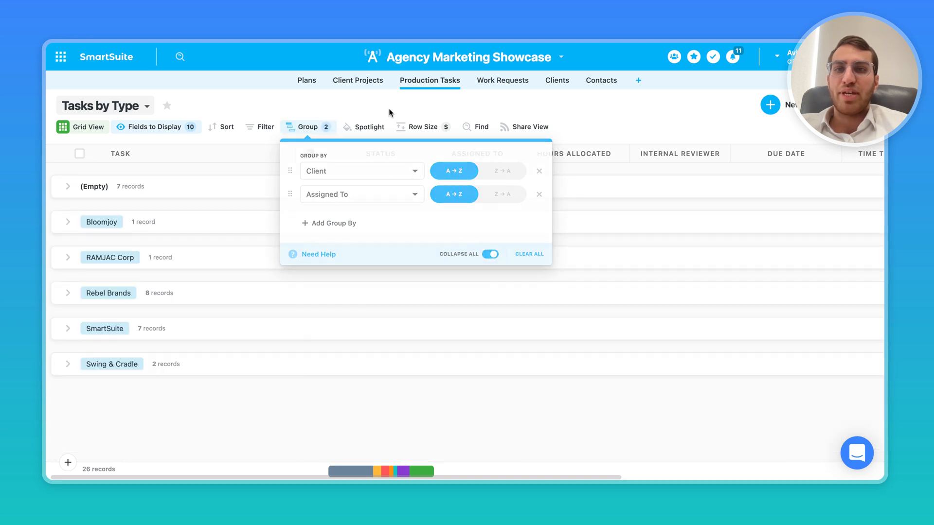
{"action": "left_click", "coordinate": [316, 425]}
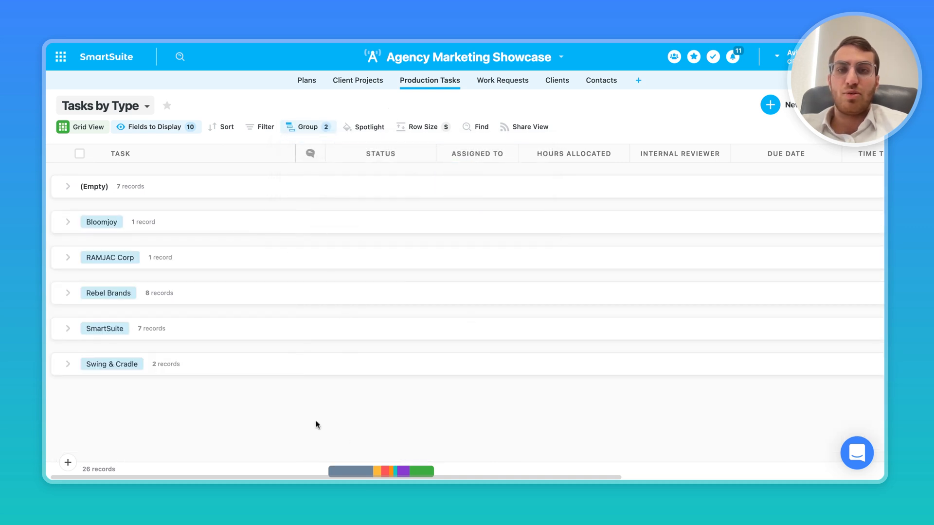
{"action": "mouse_move", "coordinate": [351, 275]}
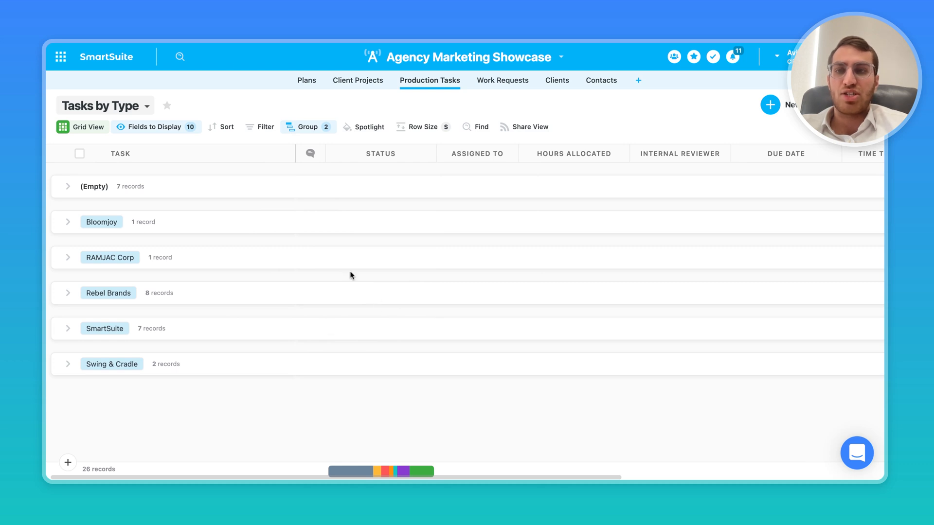
{"action": "left_click", "coordinate": [67, 257]}
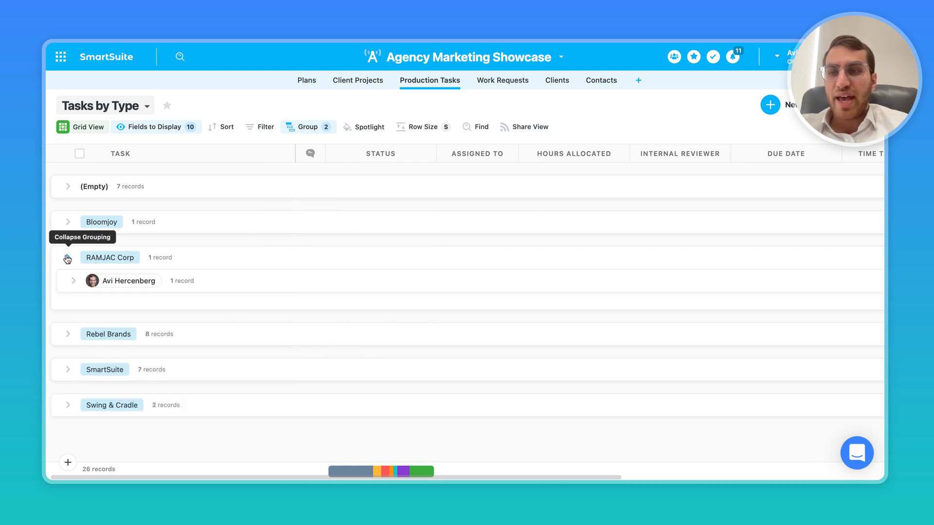
{"action": "left_click", "coordinate": [67, 258]}
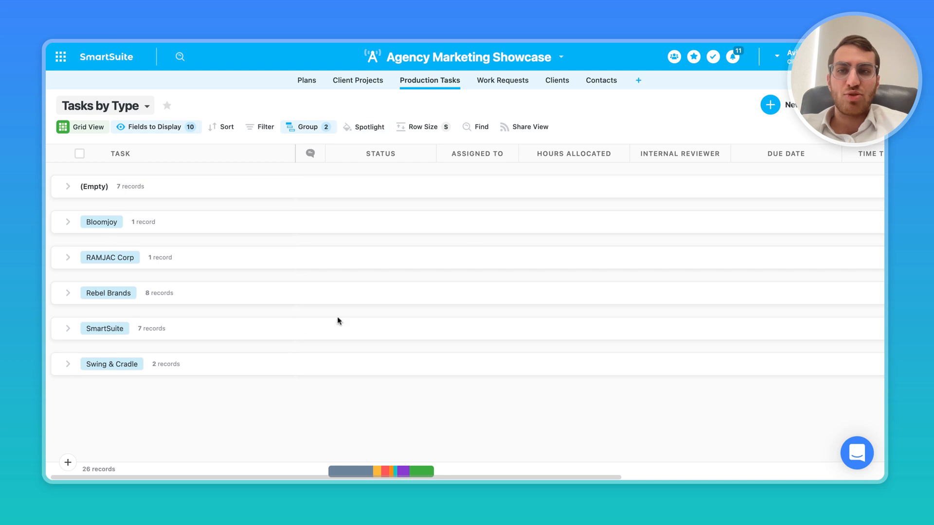
{"action": "mouse_move", "coordinate": [305, 121]}
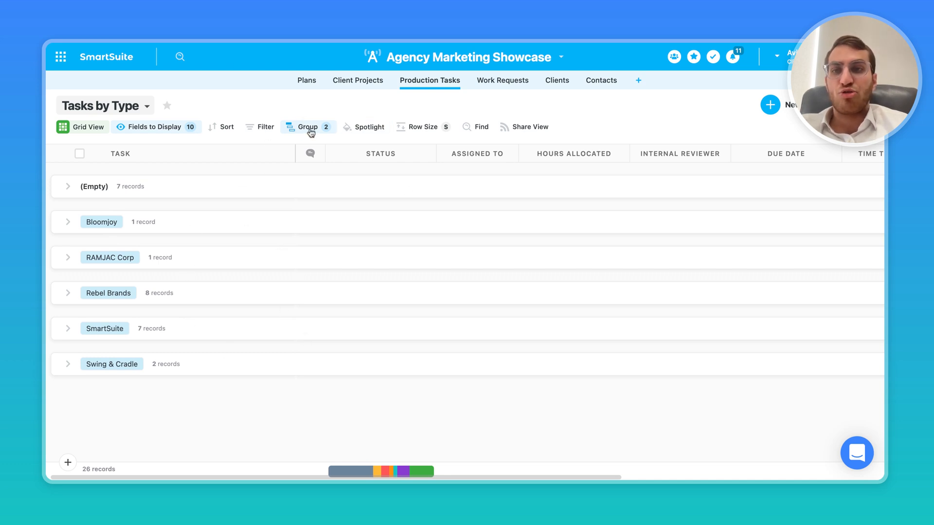
{"action": "mouse_move", "coordinate": [305, 133]}
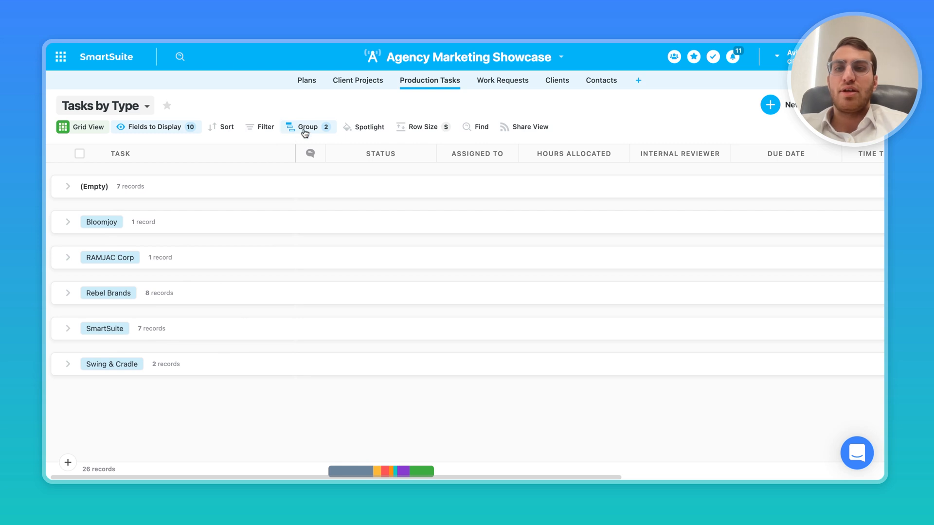
- Toggle the Rebel Brands group open and shut, then bring up the grouping settings
{"action": "left_click", "coordinate": [308, 127]}
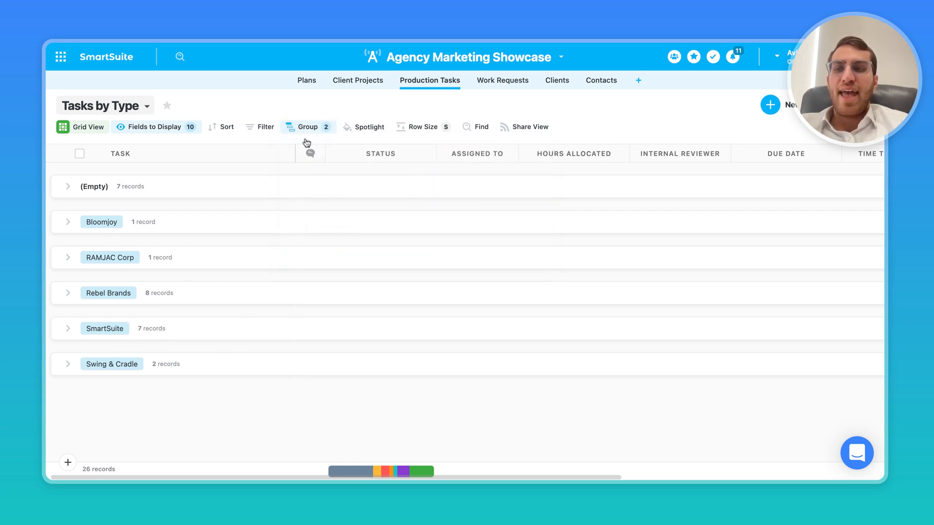
{"action": "left_click", "coordinate": [67, 294]}
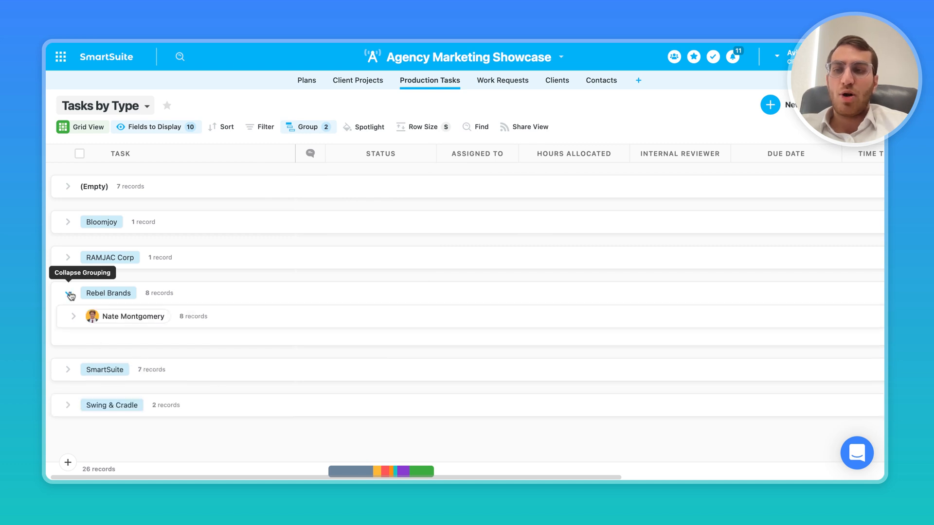
{"action": "left_click", "coordinate": [68, 292]}
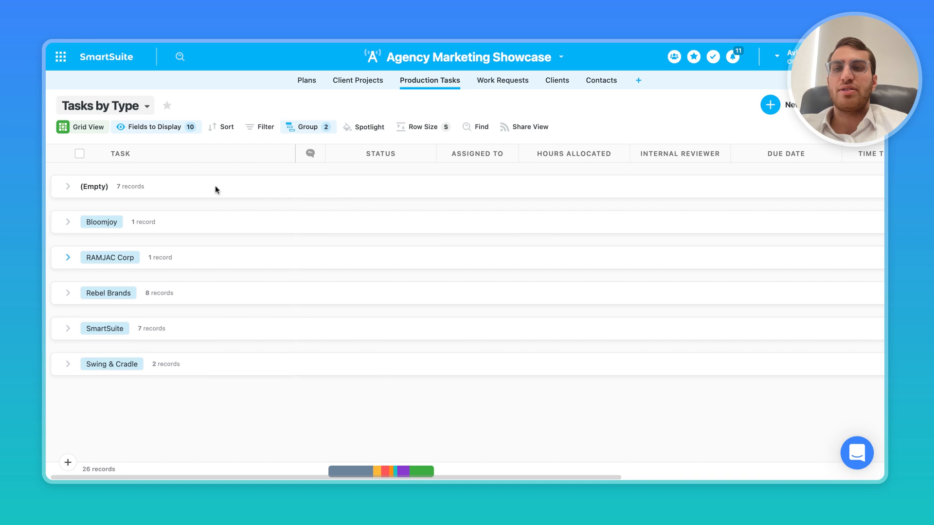
{"action": "left_click", "coordinate": [307, 127]}
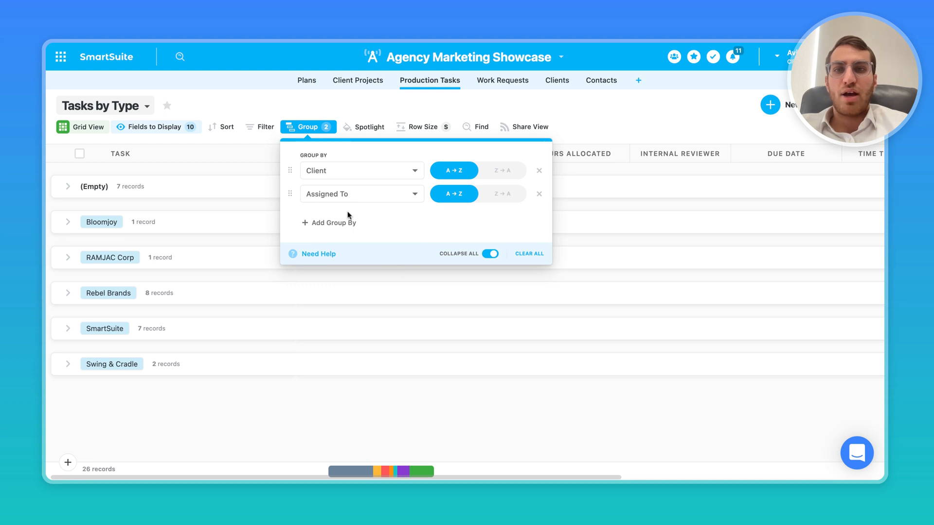
{"action": "mouse_move", "coordinate": [322, 159]}
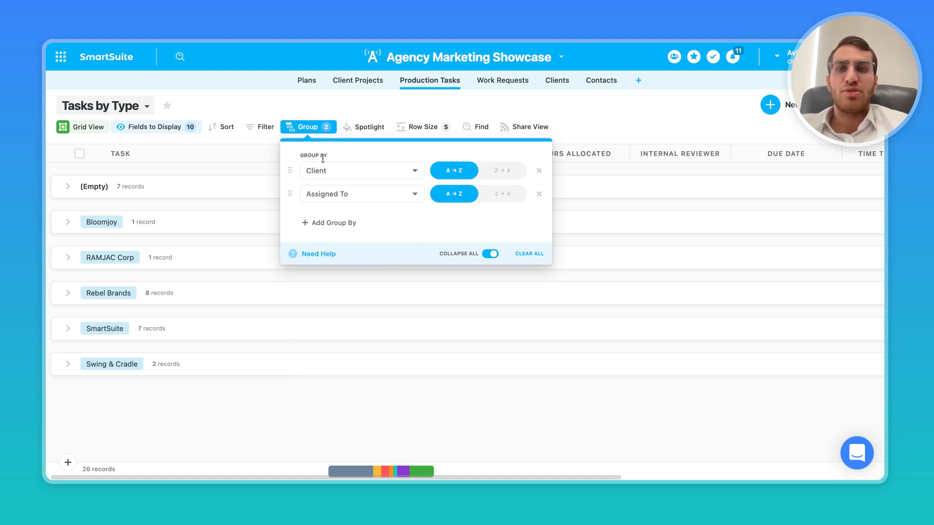
{"action": "mouse_move", "coordinate": [304, 135]}
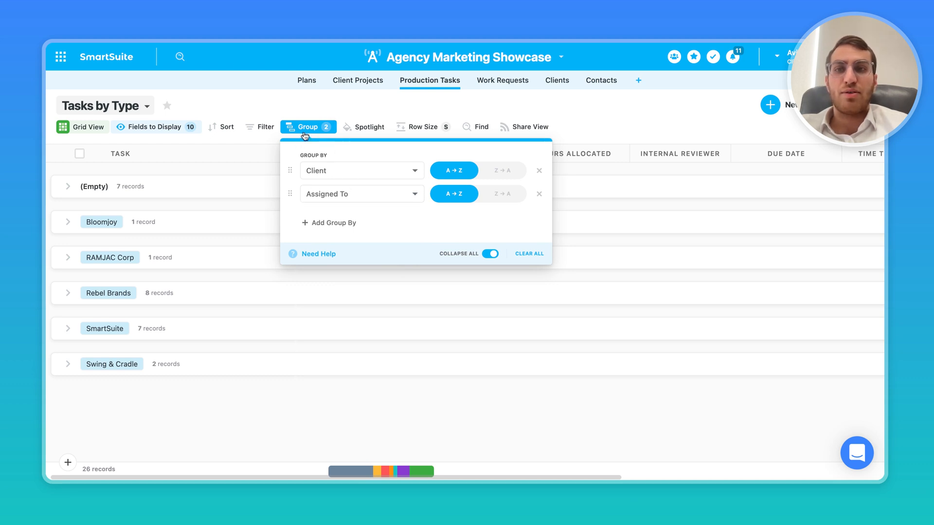
{"action": "mouse_move", "coordinate": [393, 187]}
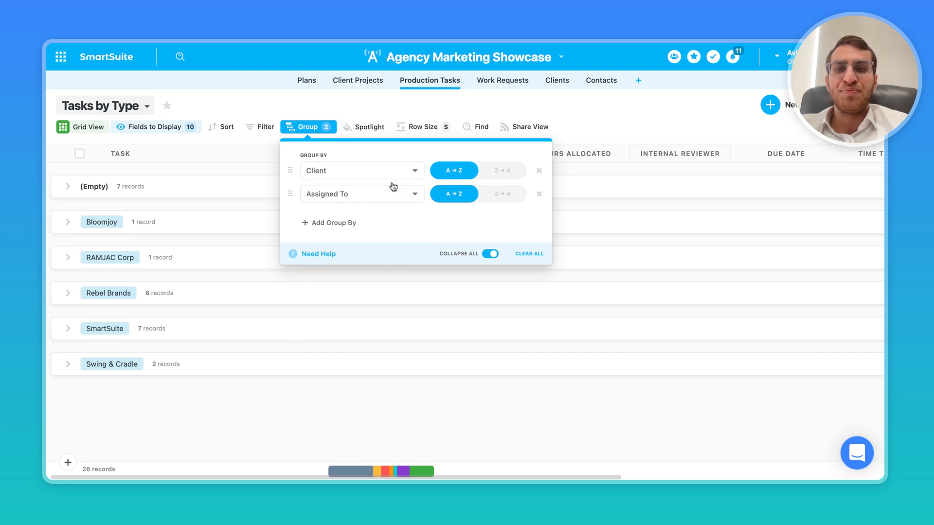
{"action": "mouse_move", "coordinate": [317, 131]}
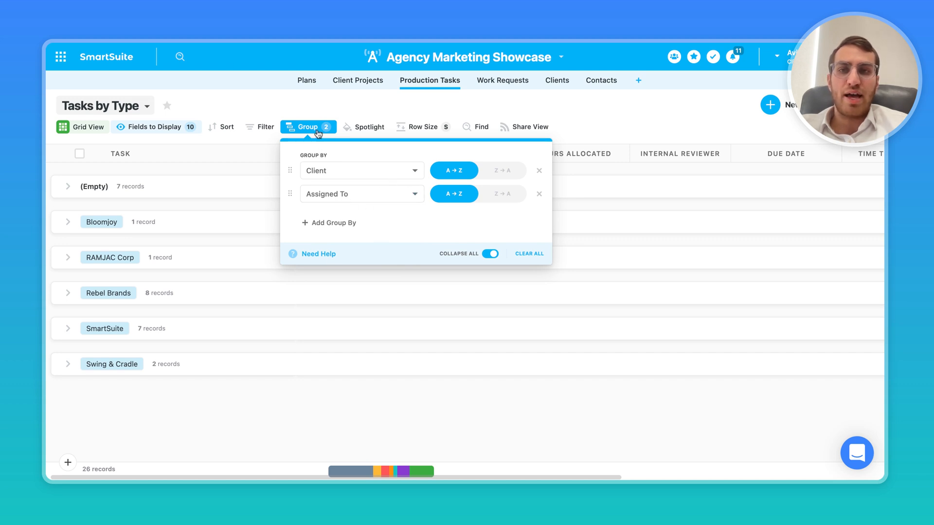